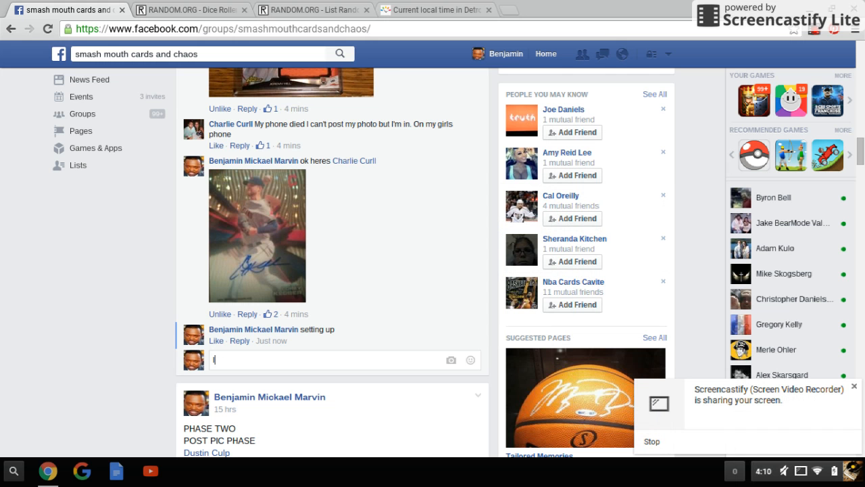
Step: Post the 'live' comment, check Detroit time, and return to the Chaos Winners Circle post
key(Return)
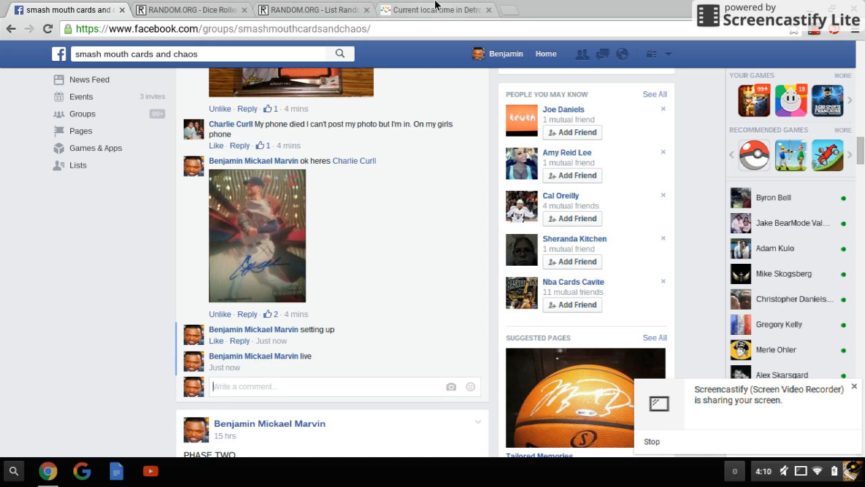
click(433, 10)
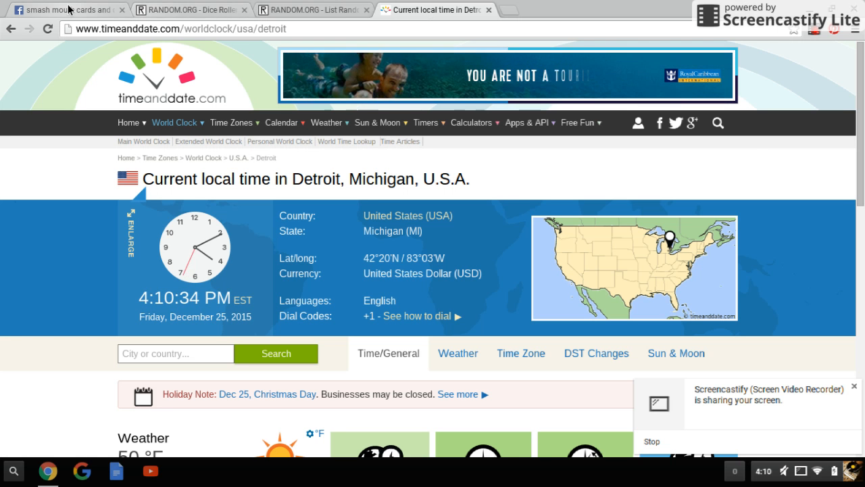
click(64, 10)
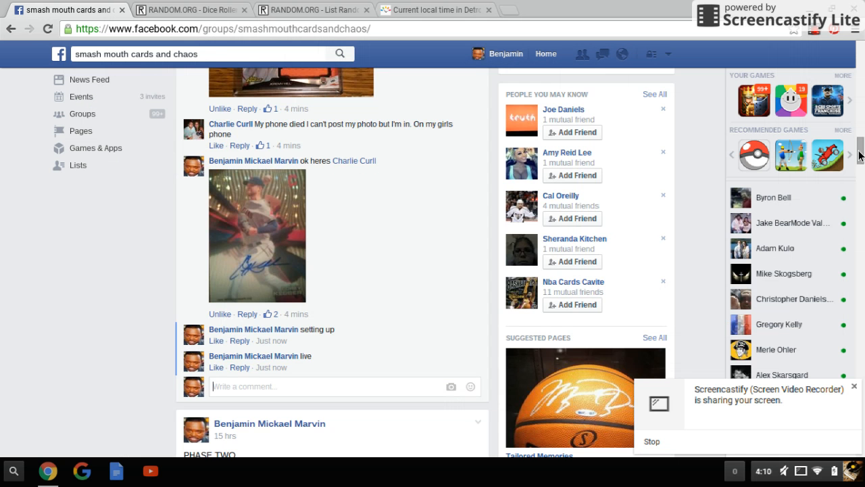
scroll(up, 3)
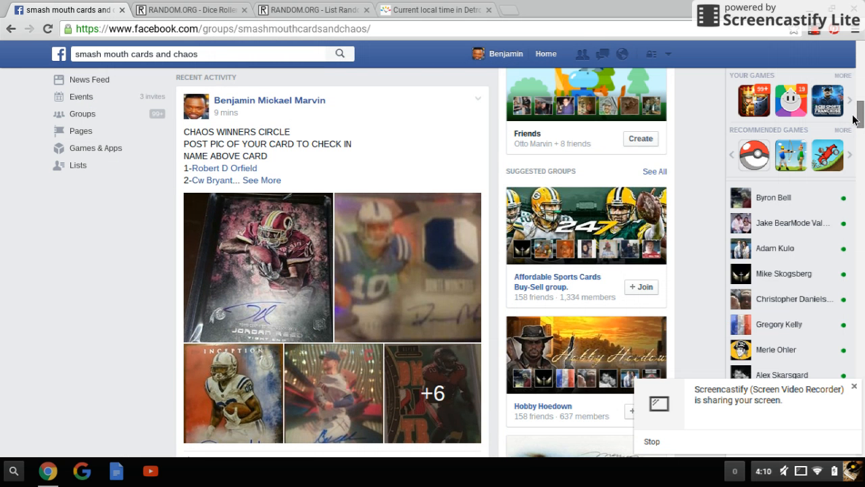
mouse_move(261, 180)
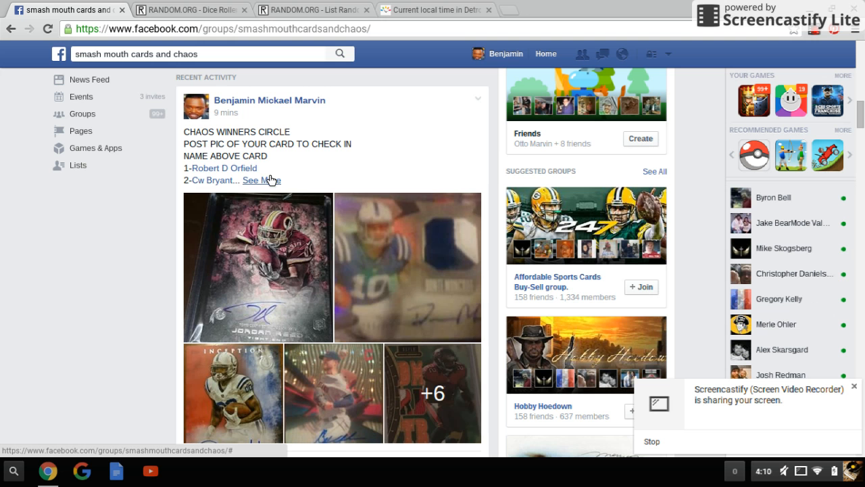
Step: Expand the Chaos Winners Circle post with See More to reveal all ten names
click(261, 180)
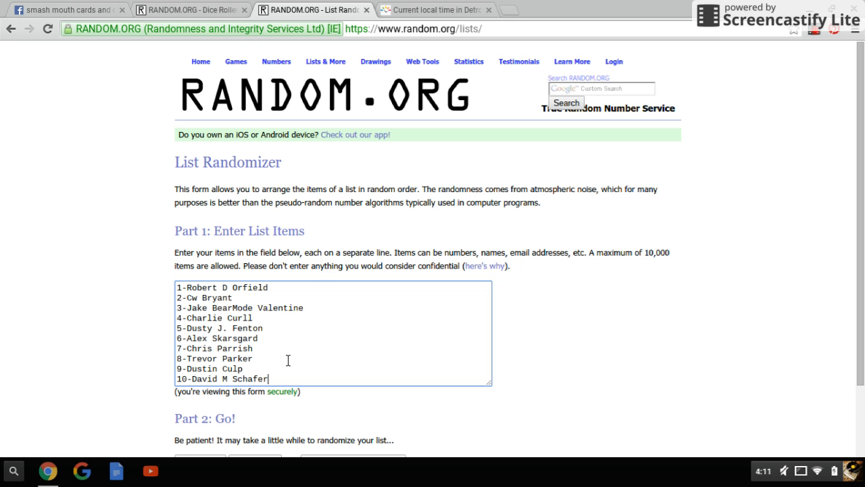
mouse_move(212, 26)
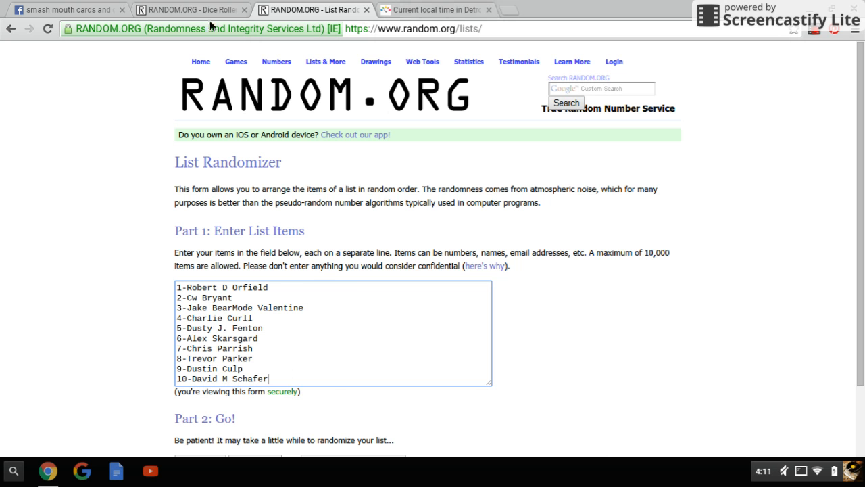
Step: Roll two dice twice, landing a 2 and a 6, then show Detroit time
click(191, 10)
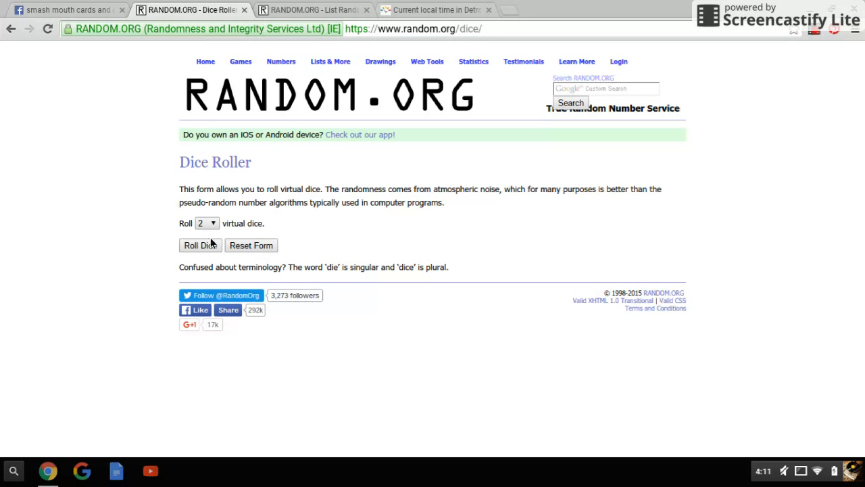
click(200, 245)
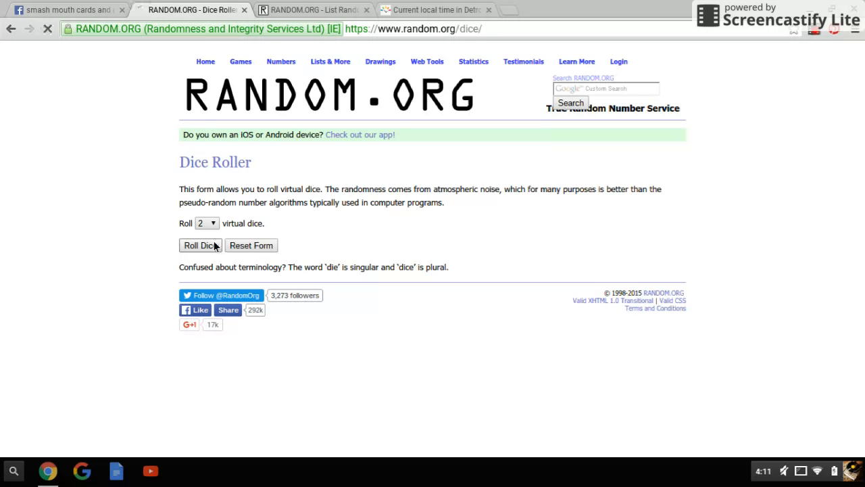
click(200, 245)
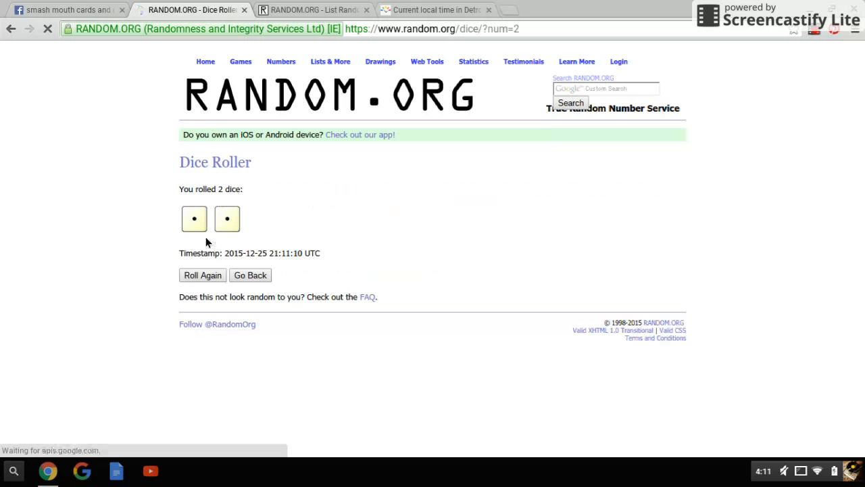
mouse_move(184, 282)
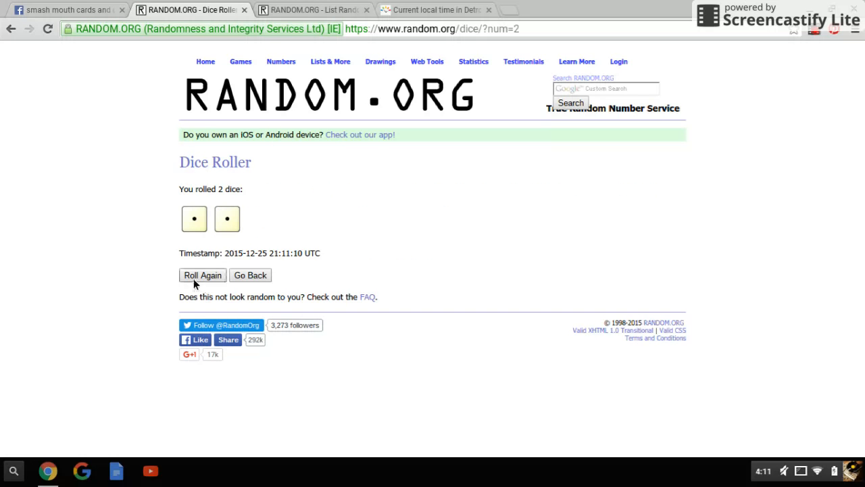
click(202, 274)
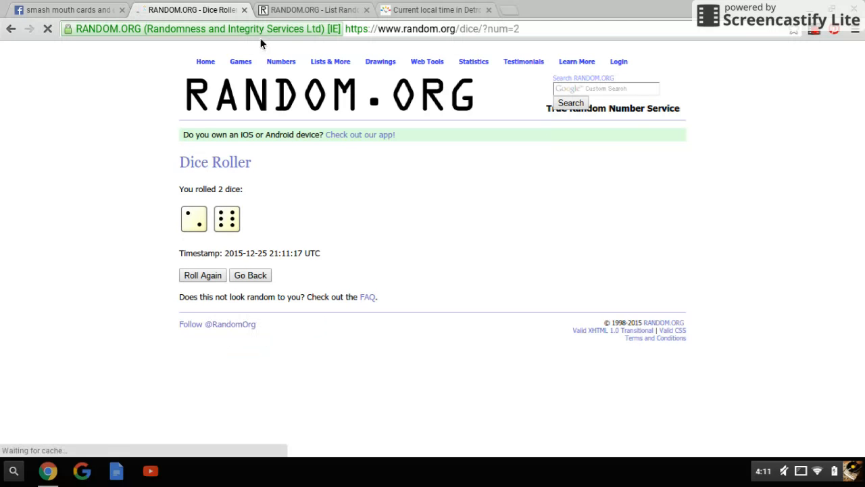
click(433, 10)
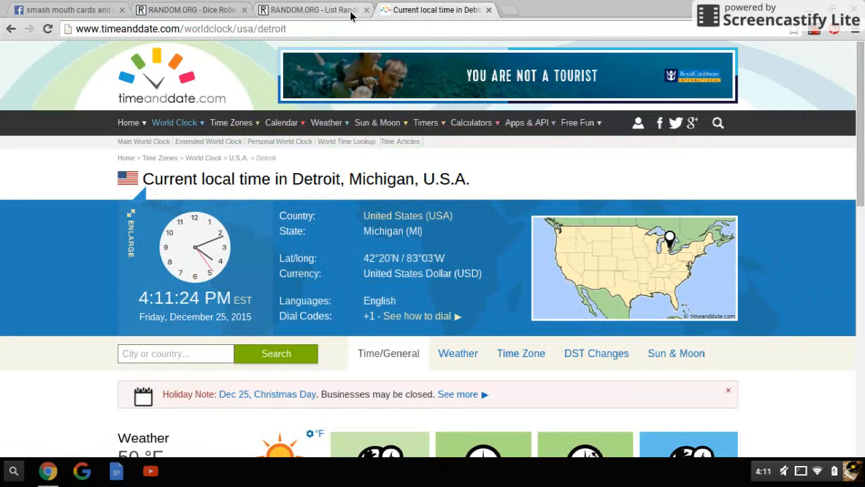
click(189, 10)
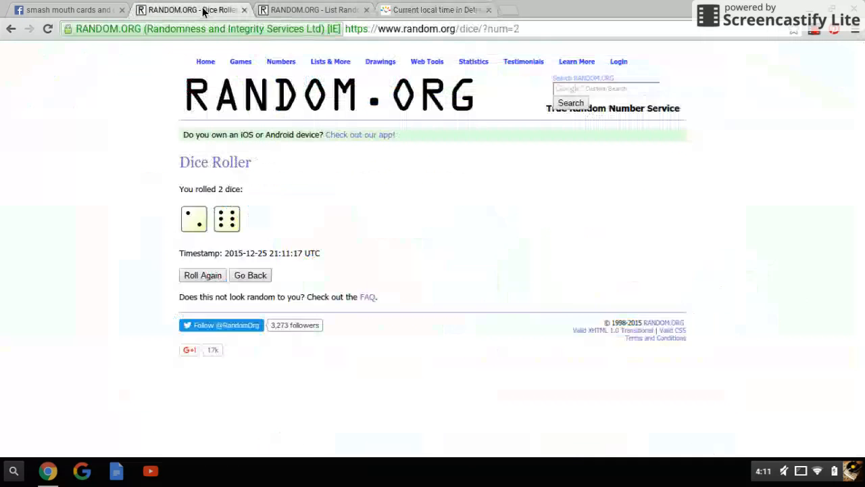
click(311, 10)
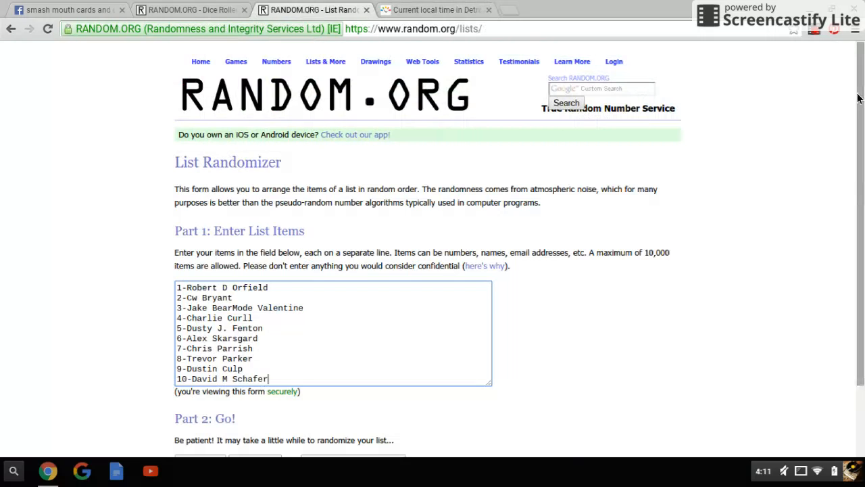
scroll(down, 3)
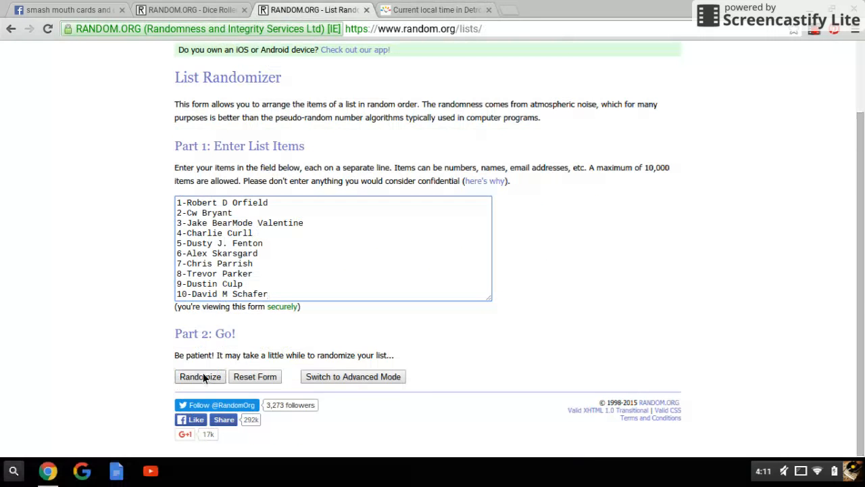
click(200, 376)
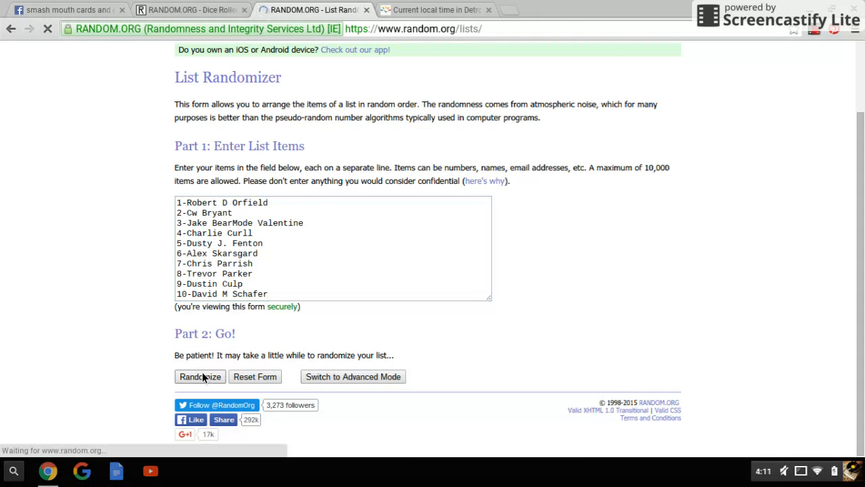
click(201, 376)
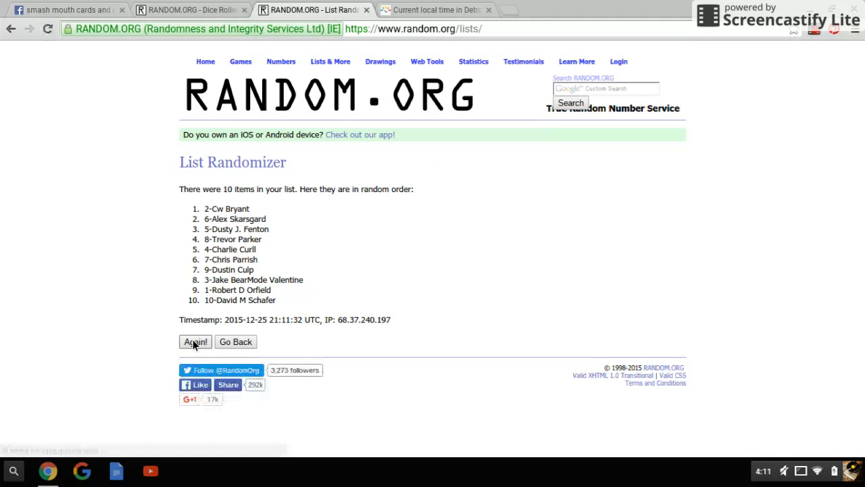
click(196, 341)
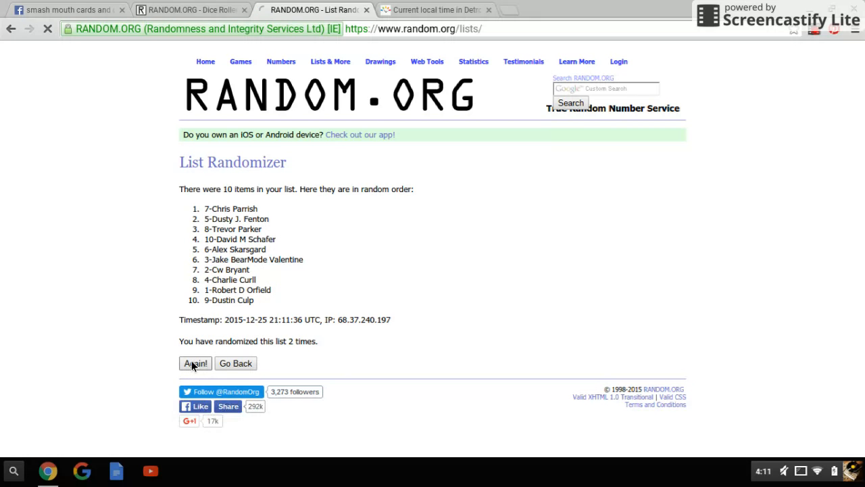
click(194, 363)
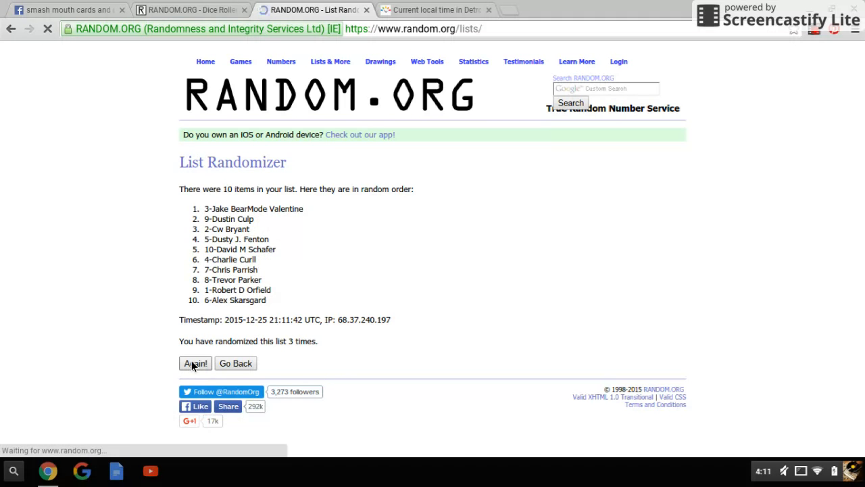
click(195, 363)
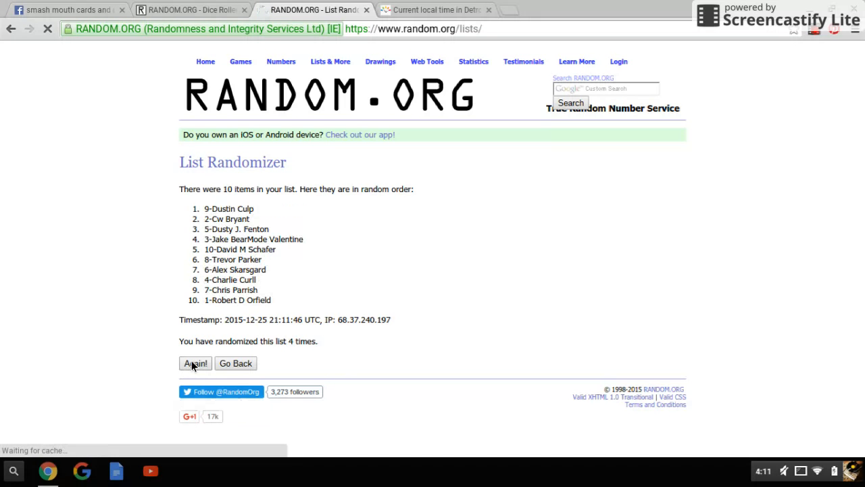
click(195, 363)
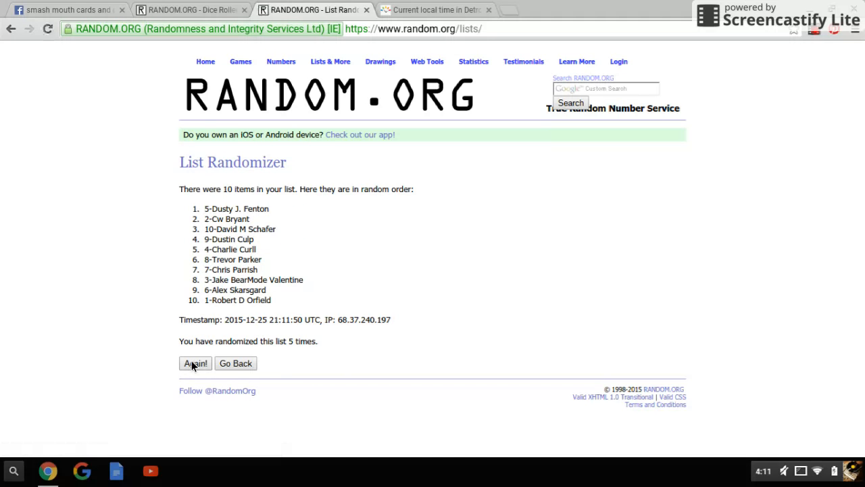
click(195, 363)
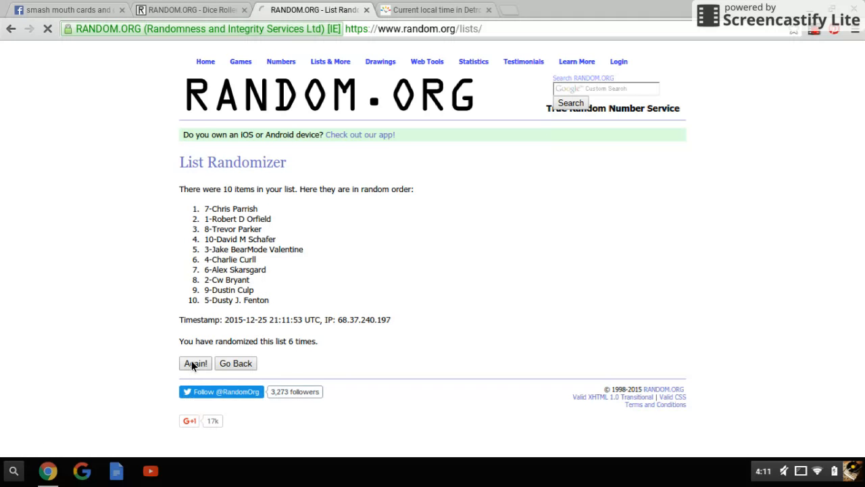
click(195, 363)
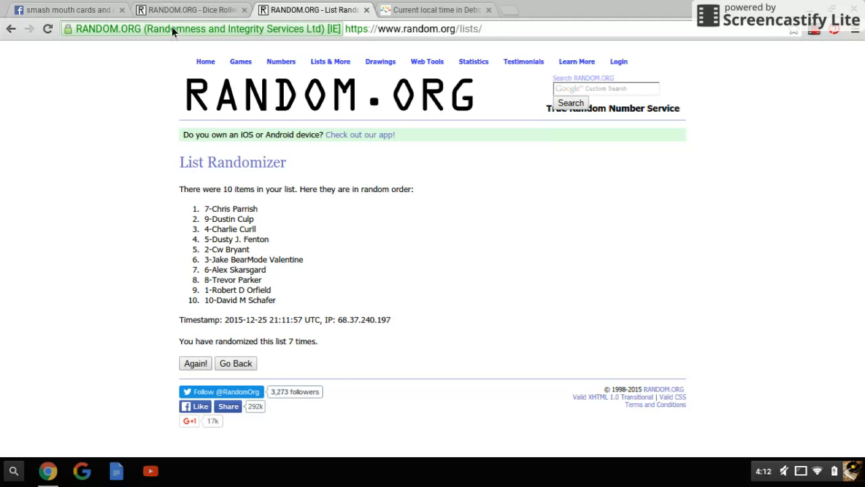
mouse_move(177, 12)
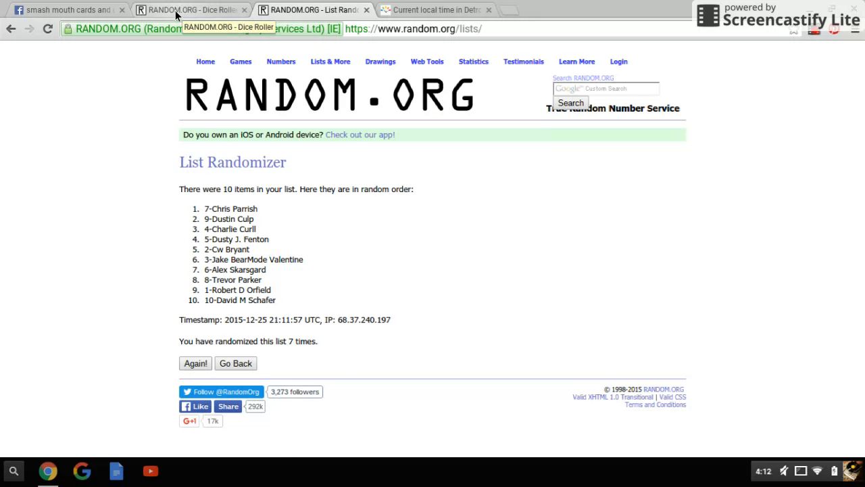
Step: Show the earlier two-dice roll result and the current Detroit time
click(190, 10)
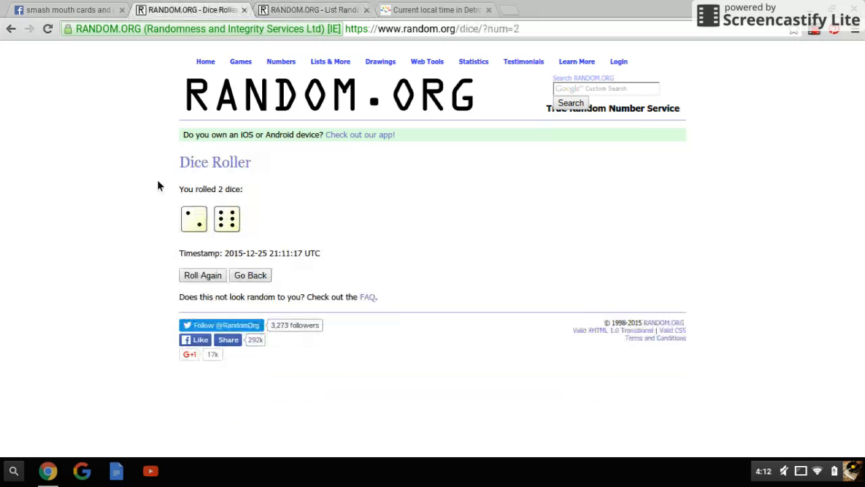
click(433, 9)
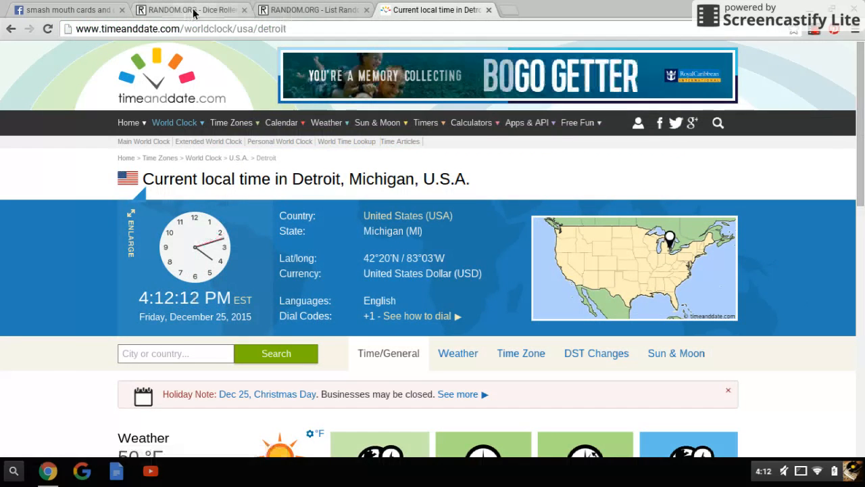
click(189, 10)
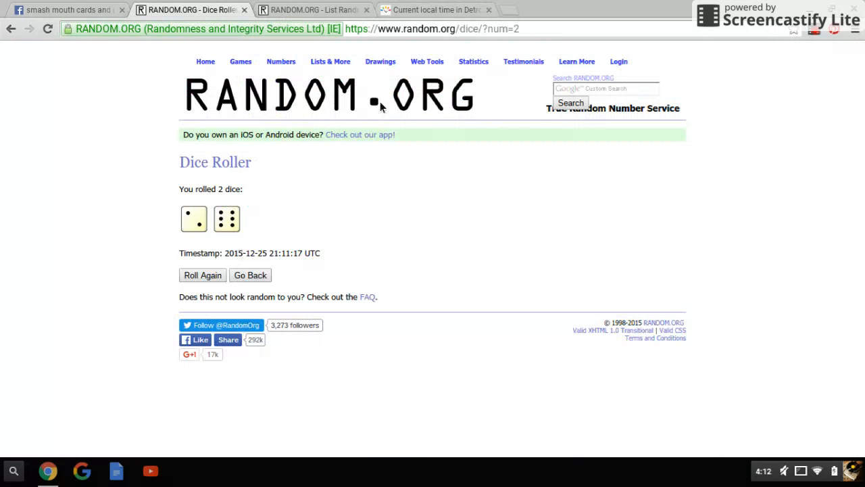
click(311, 10)
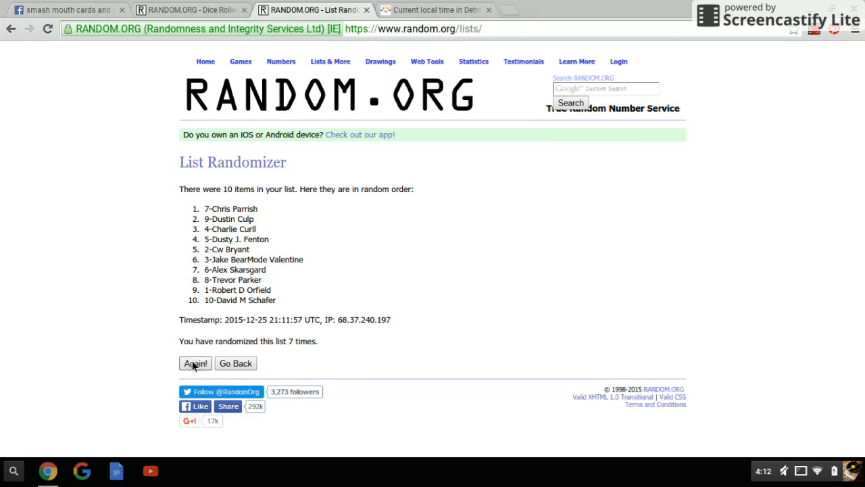
click(196, 363)
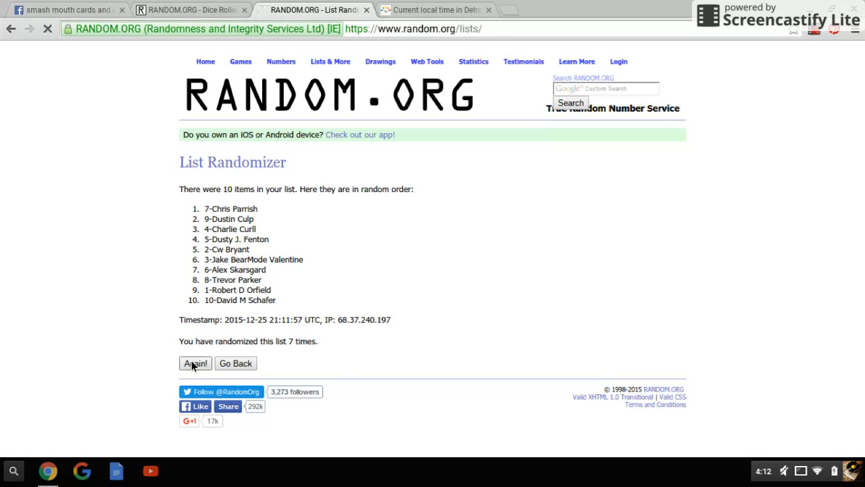
click(195, 363)
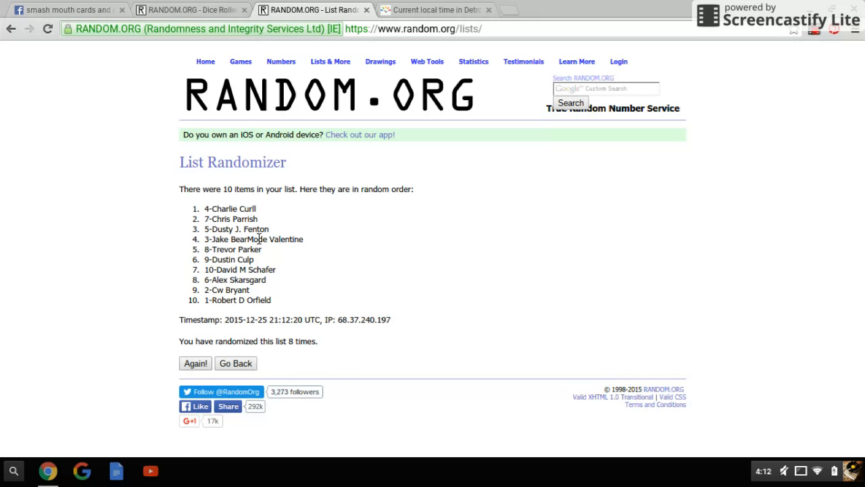
Step: Type 'done' in a new comment below the 'live' reply in Facebook
click(64, 9)
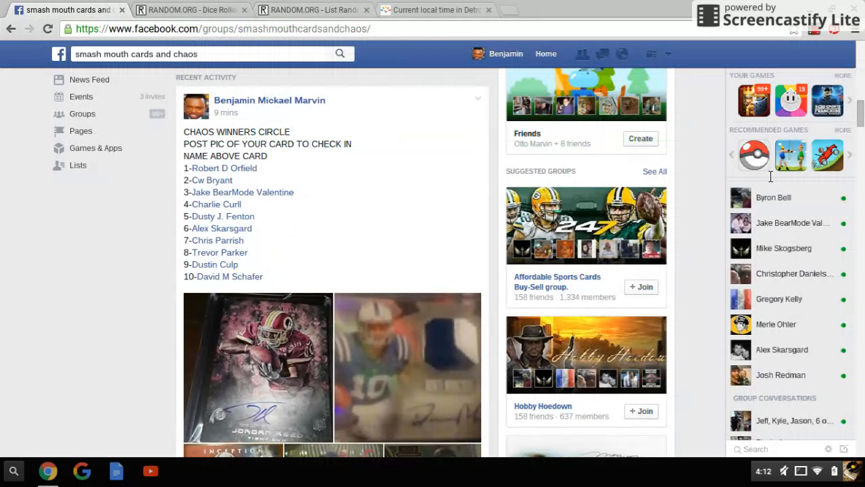
scroll(down, 3)
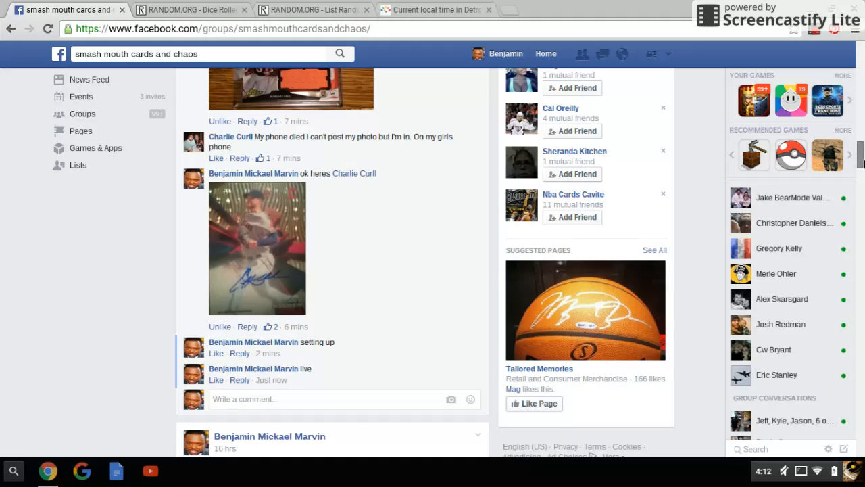
scroll(down, 3)
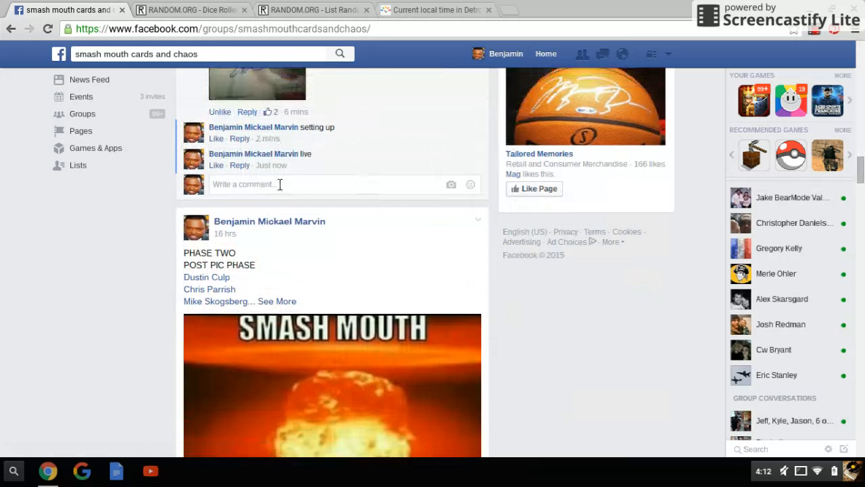
text(done)
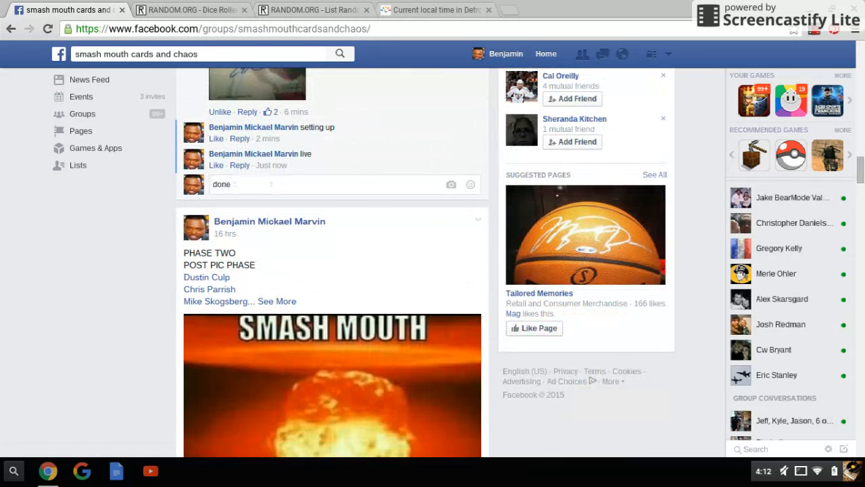